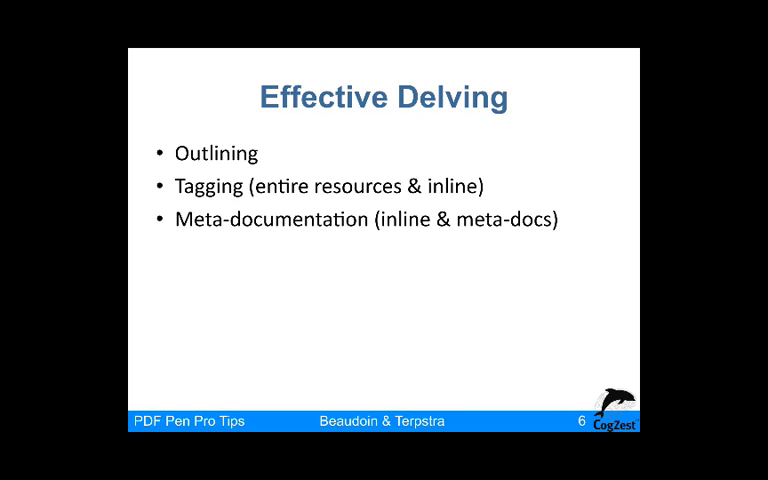
Leave the Effective Delving slide and bring up the Chapter 12 Delve PDF
key(right)
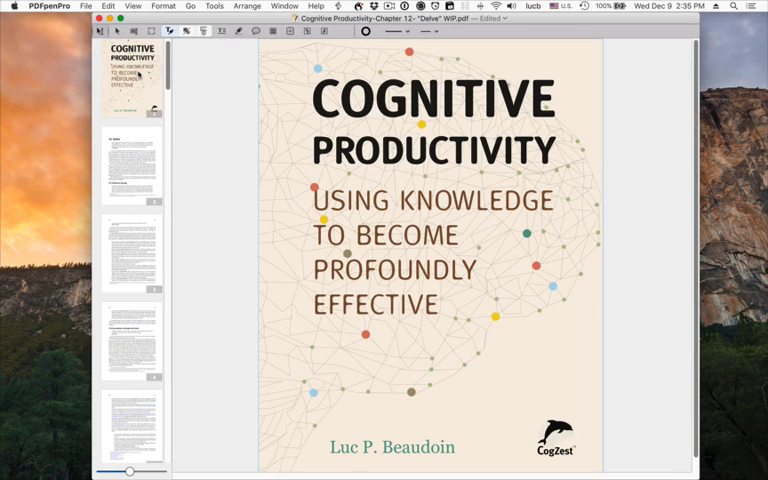
Show the Table of Contents sidebar and add '12. Delve' as its first entry
click(131, 5)
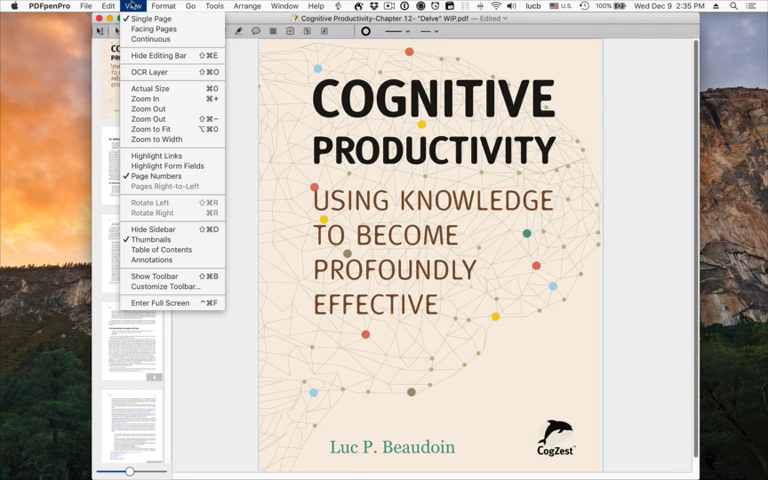
mouse_move(160, 249)
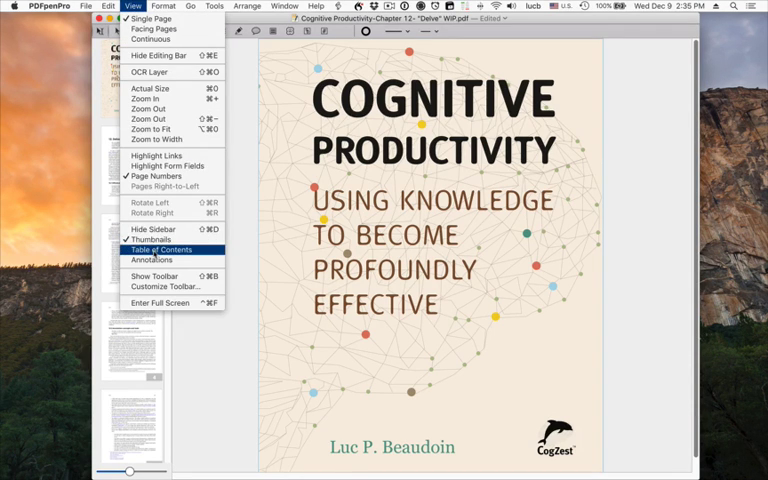
click(161, 249)
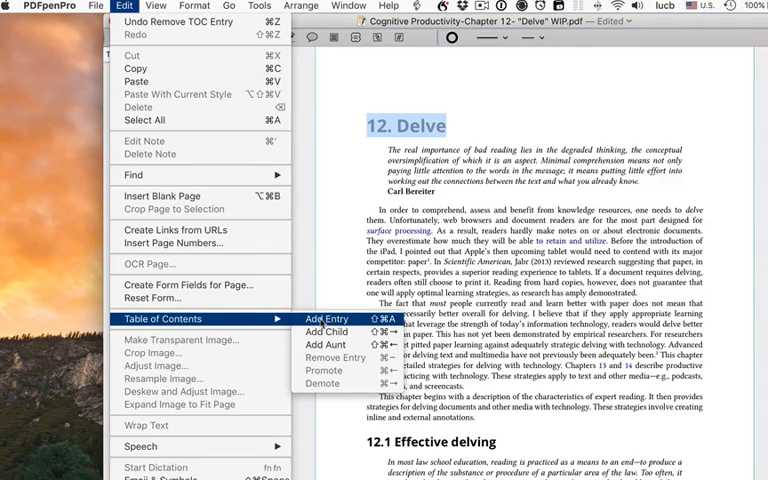
click(327, 318)
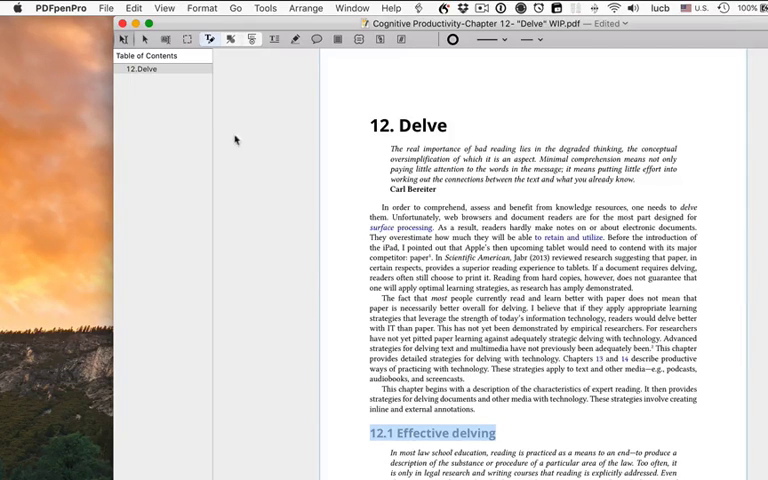
Nest '12.1 Effective delving' under 12.Delve, then select the '12.2 Annotation concepts and tools' heading
click(133, 8)
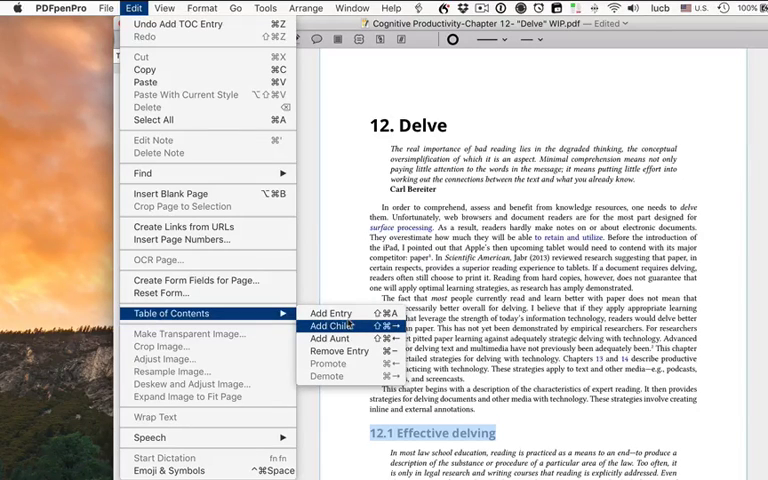
click(329, 325)
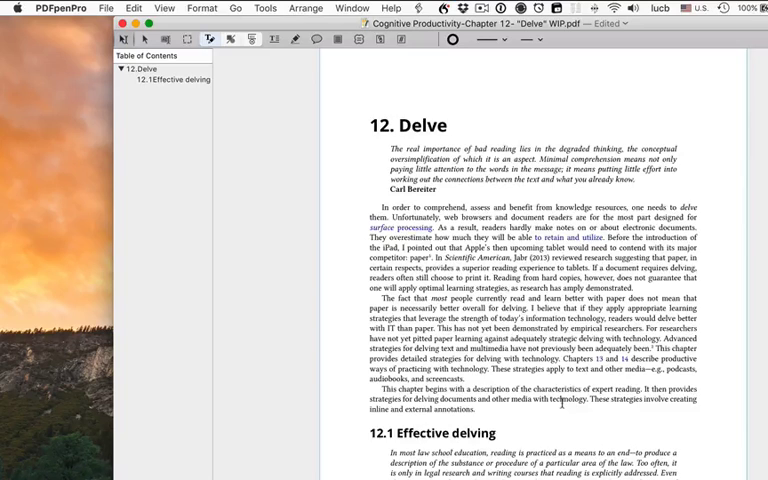
scroll(down, 3)
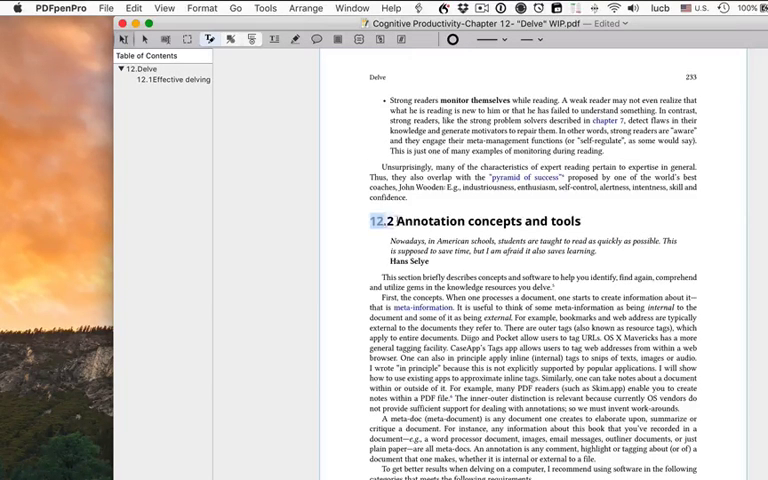
double_click(485, 221)
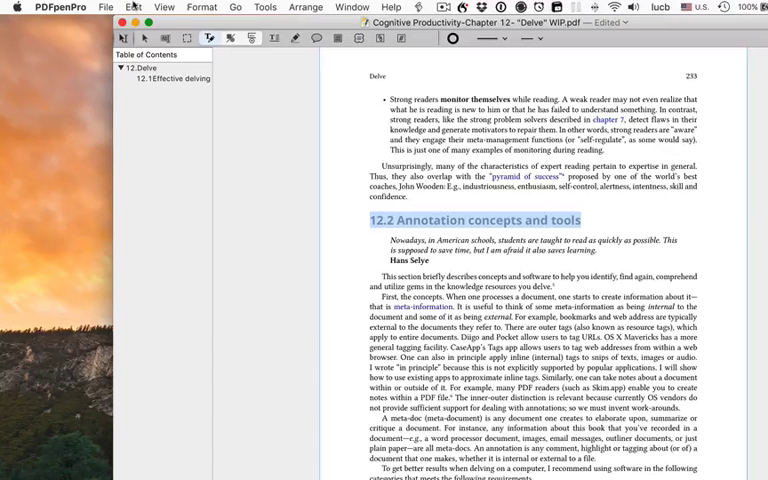
Add '12.2 Annotation concepts and tools' as an entry and select it for nesting under Delve
click(131, 7)
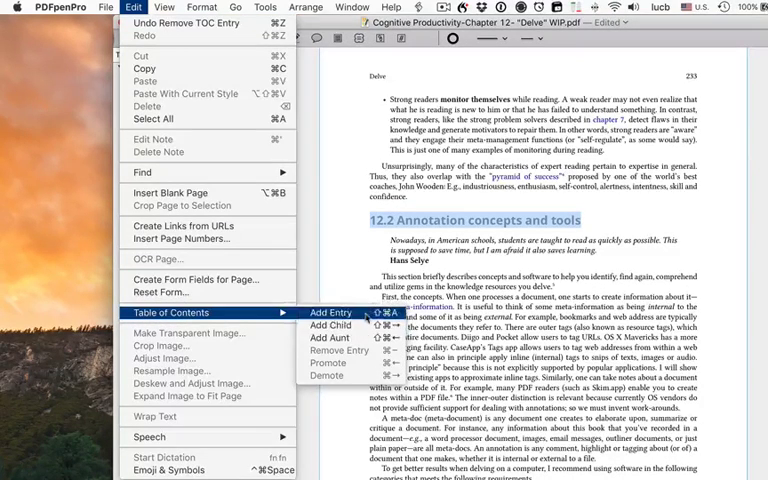
click(330, 313)
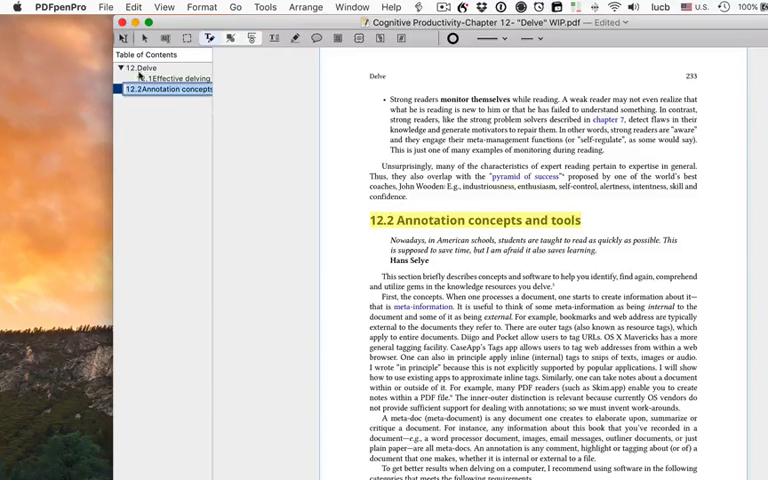
key(cmd+s)
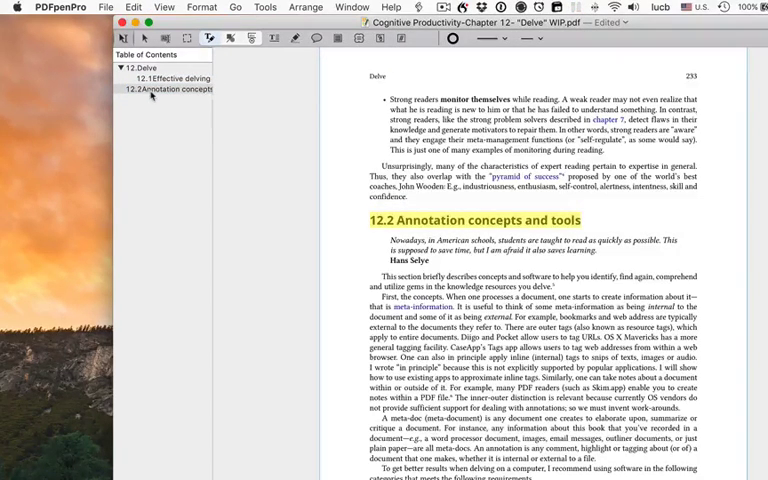
click(168, 89)
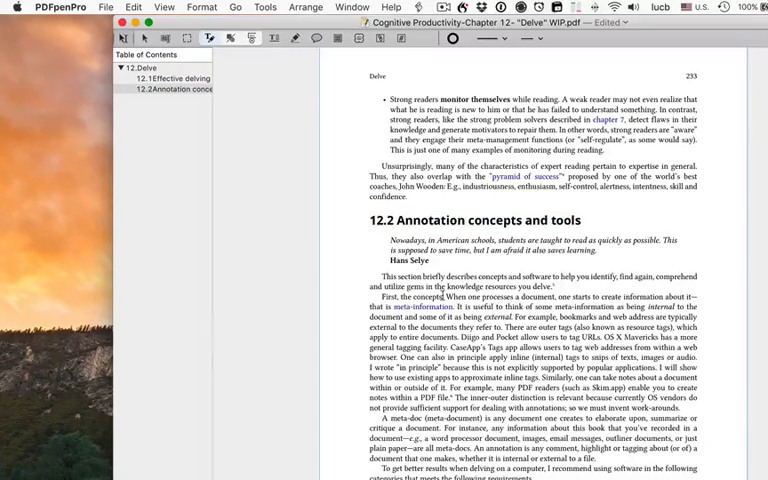
Scroll down to section 12.3 and select the Topic tagging heading for the contents
scroll(down, 3)
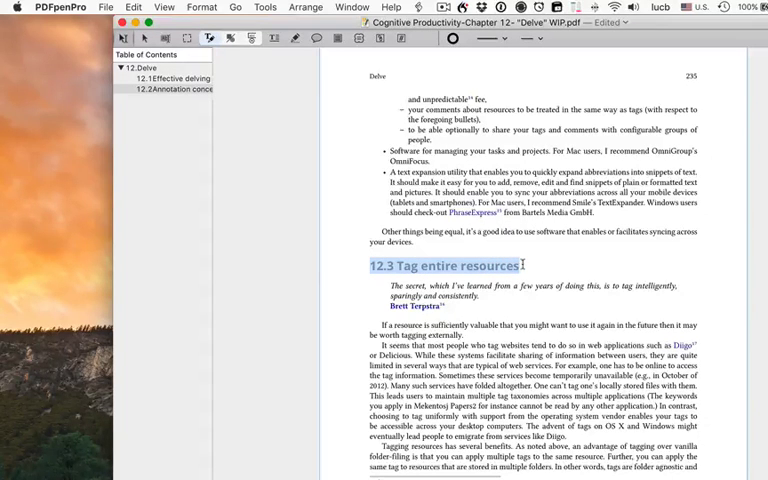
scroll(down, 3)
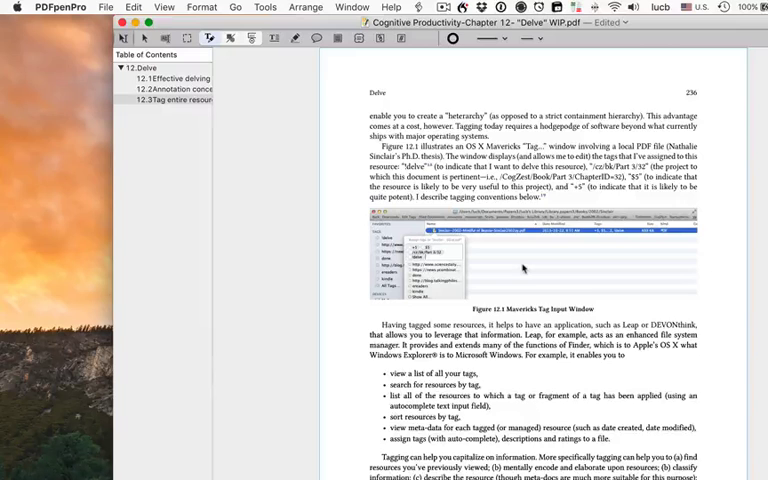
scroll(down, 3)
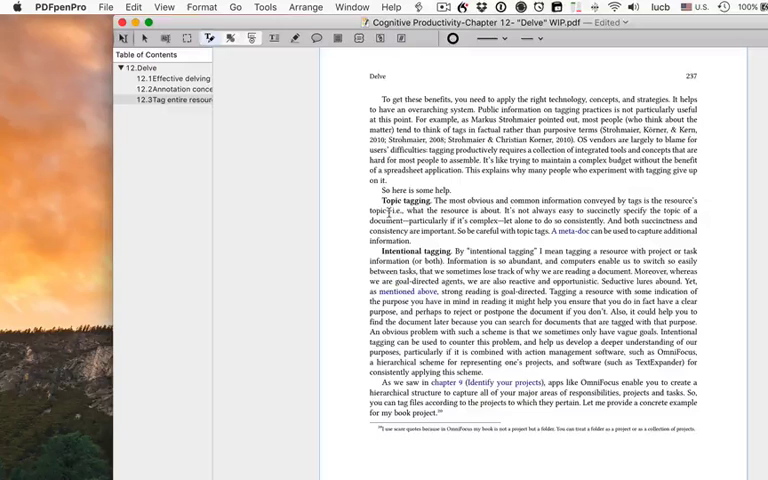
double_click(399, 200)
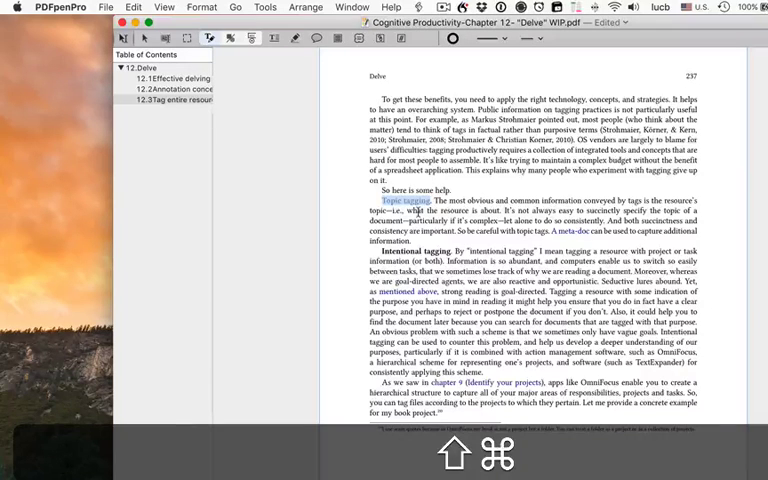
click(131, 99)
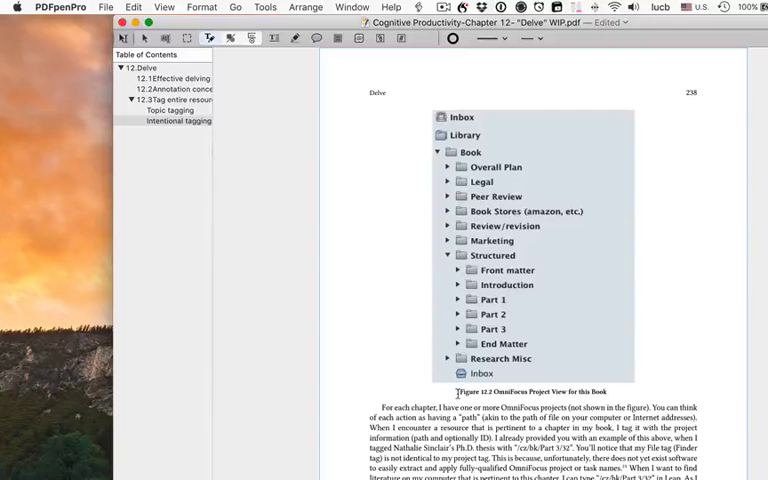
Select the Figure 12.2 caption to add it to the contents
triple_click(531, 391)
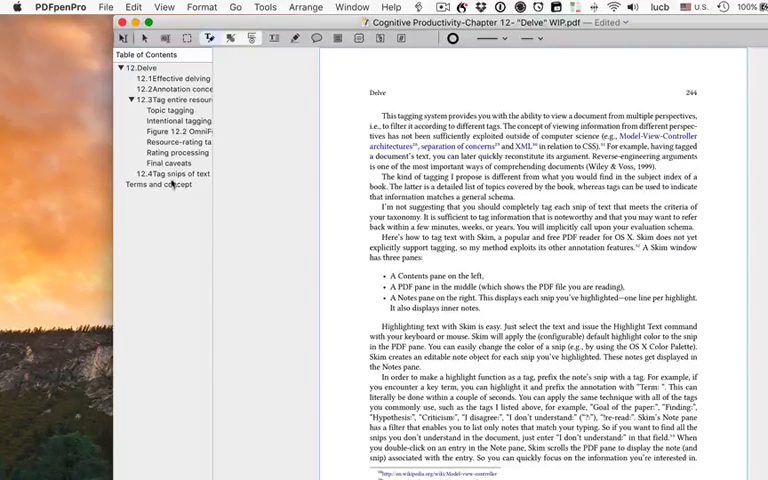
Move Terms and concepts under 12.4, then select the '12.5 Write meta-docs' heading
click(170, 174)
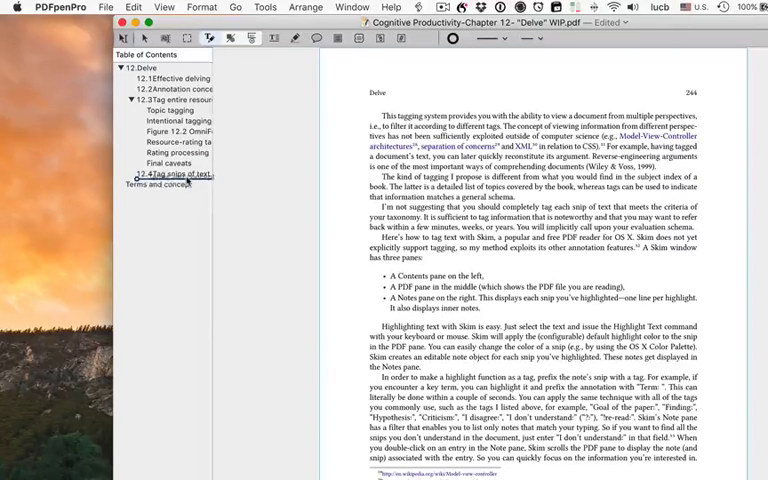
click(163, 185)
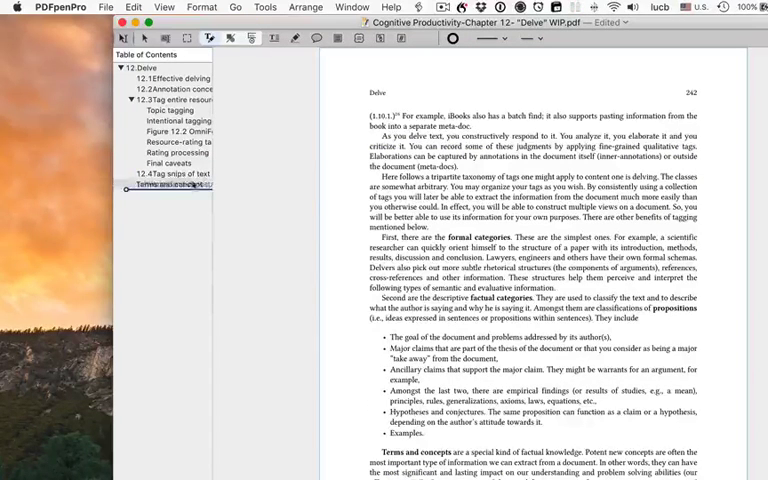
click(168, 184)
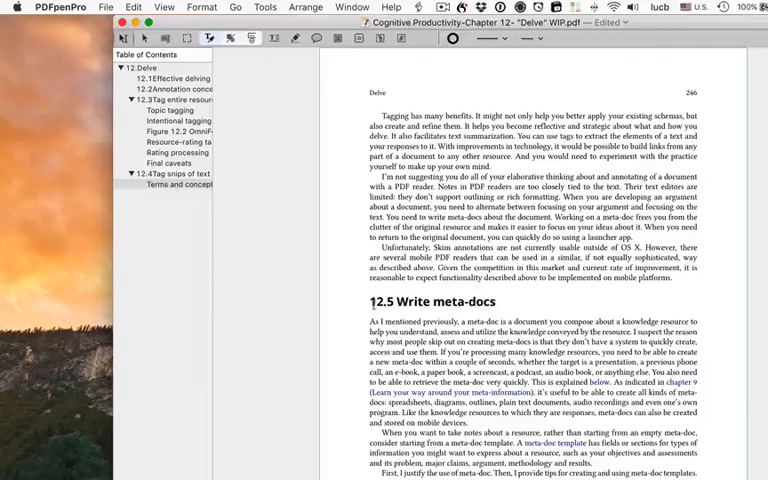
double_click(420, 301)
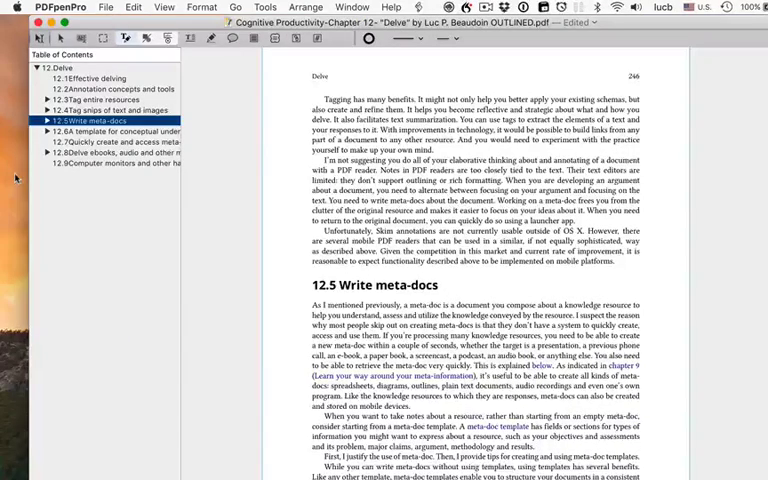
Expand 12.8 and other sections, jump to 12.8 and its subsections, then return to 12.Delve
click(47, 152)
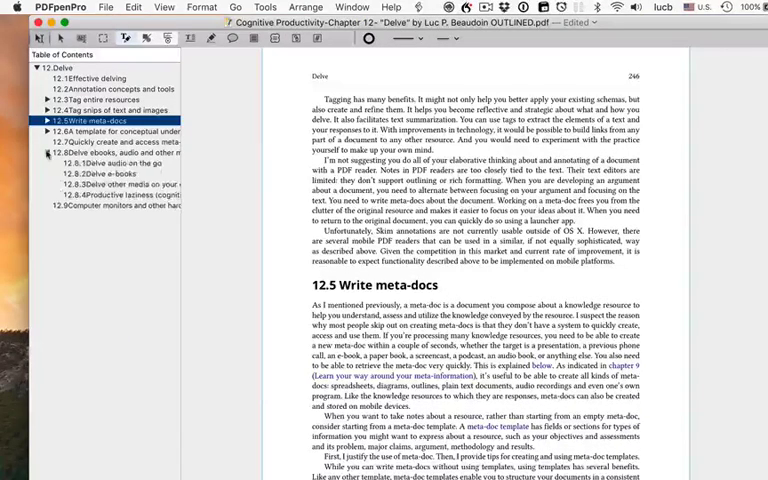
click(46, 120)
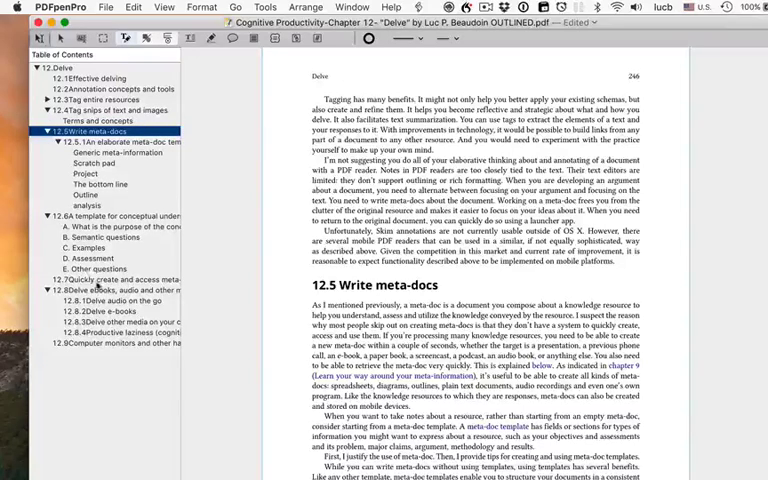
click(105, 290)
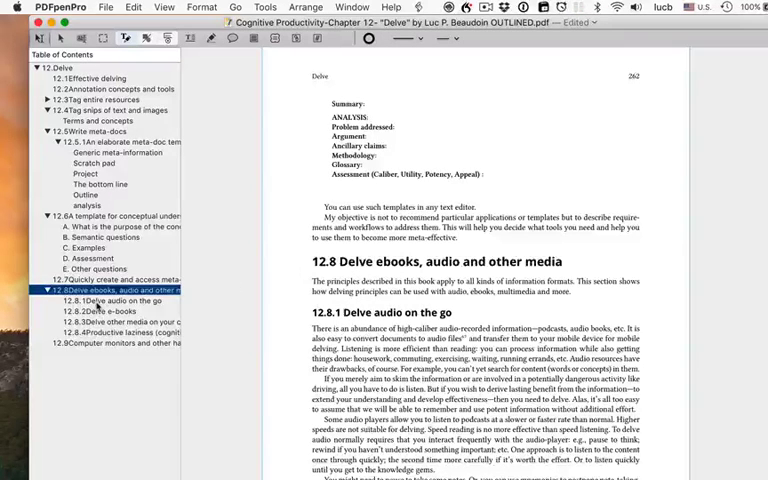
click(110, 301)
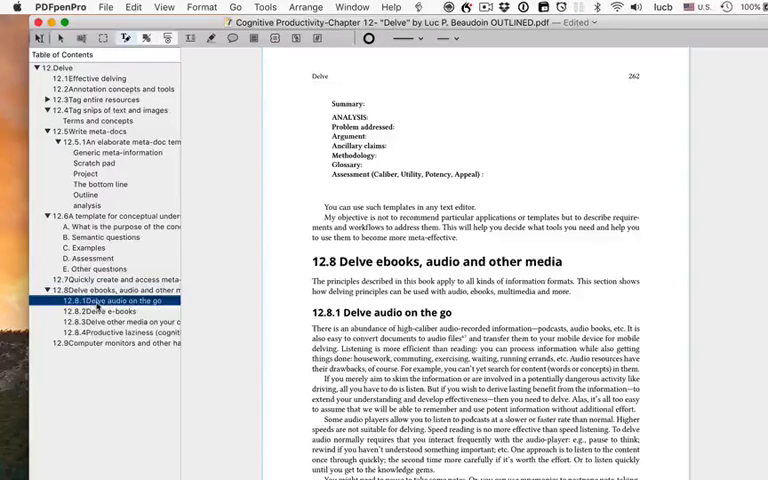
click(107, 311)
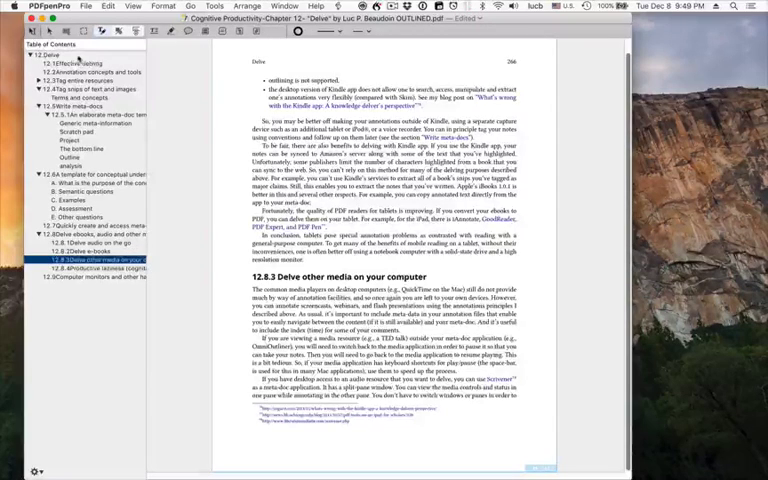
click(45, 62)
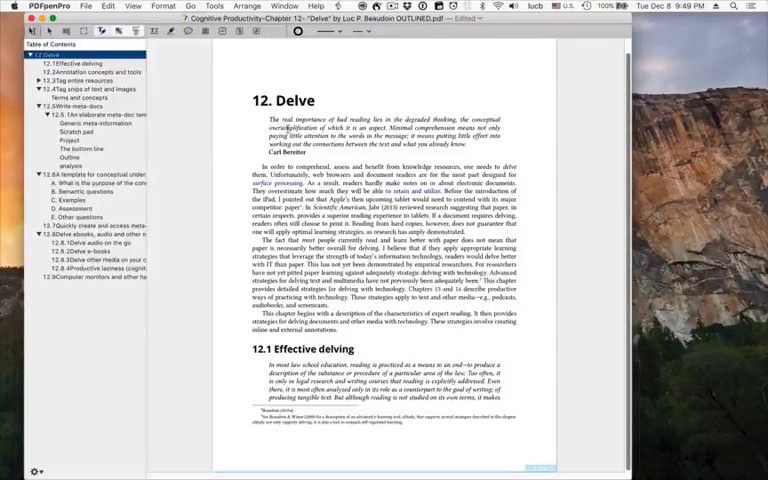